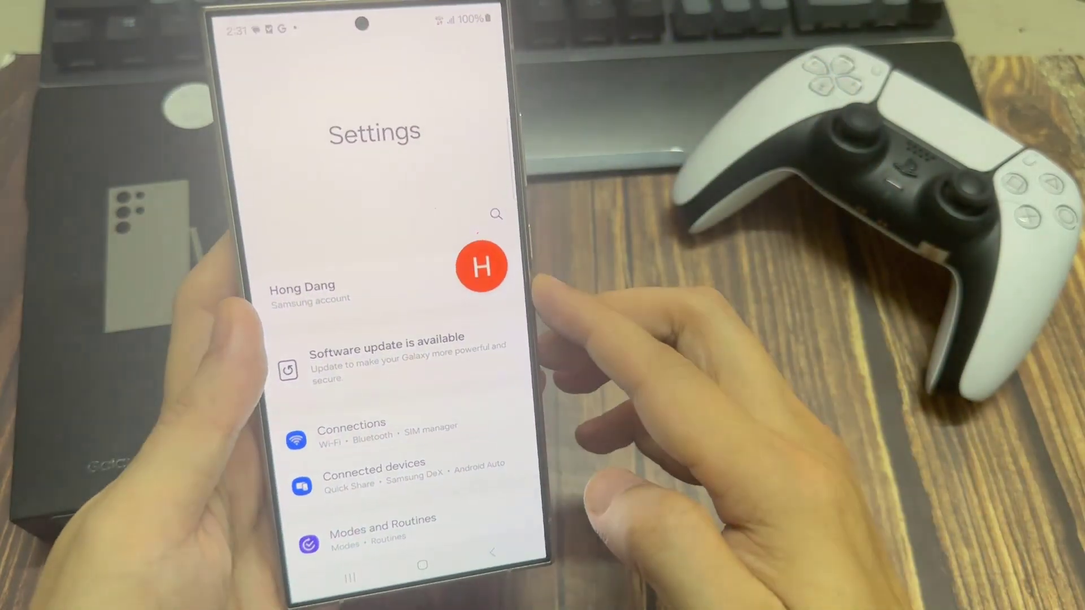
# Switch on Ultra-wideband (UWB) from the Connections settings page
pyautogui.click(352, 427)
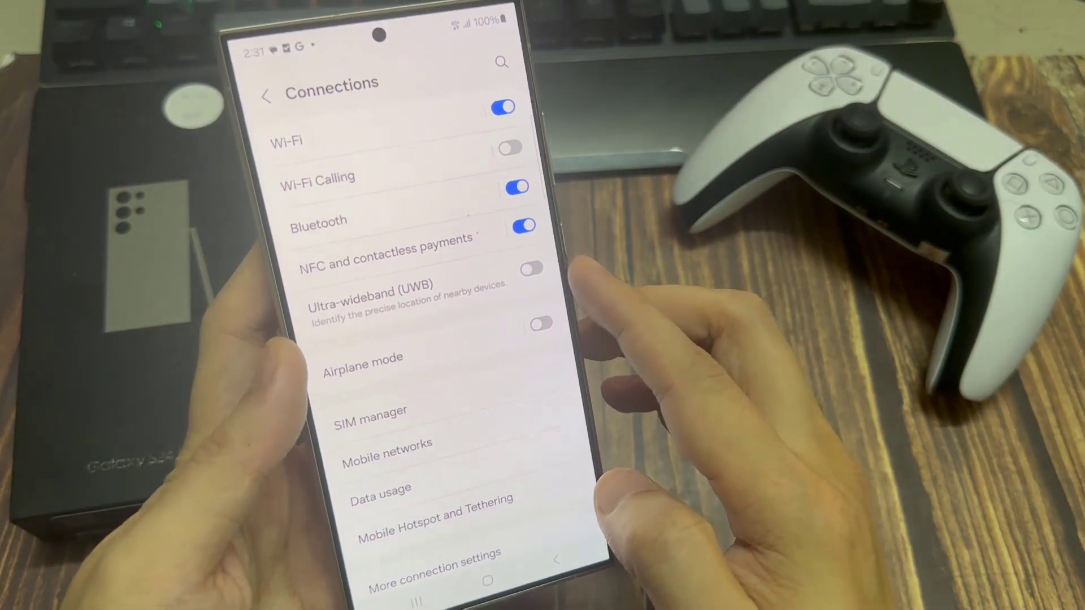
pyautogui.click(531, 269)
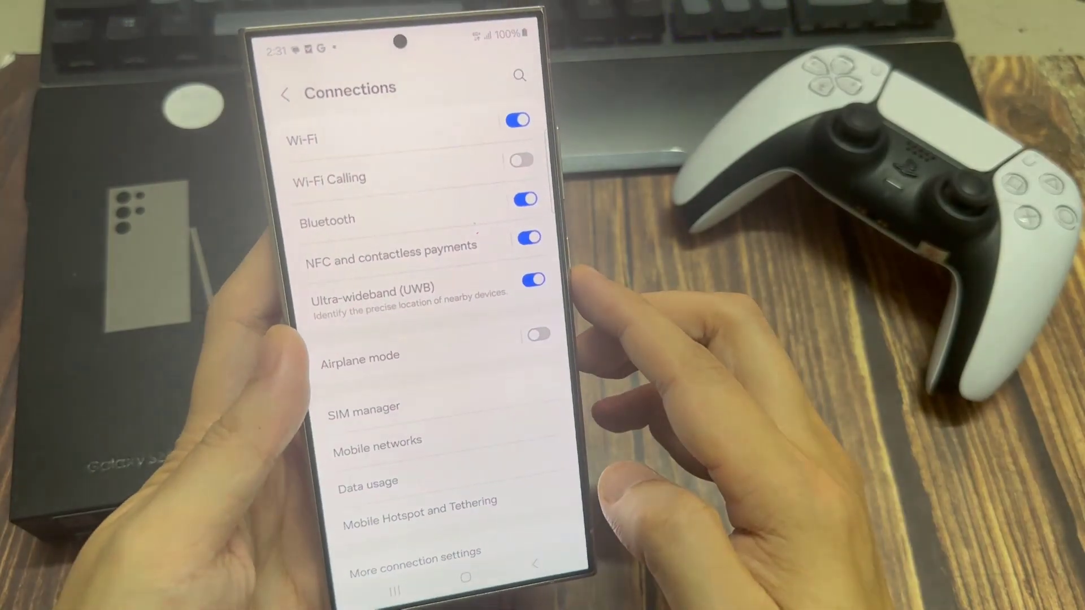